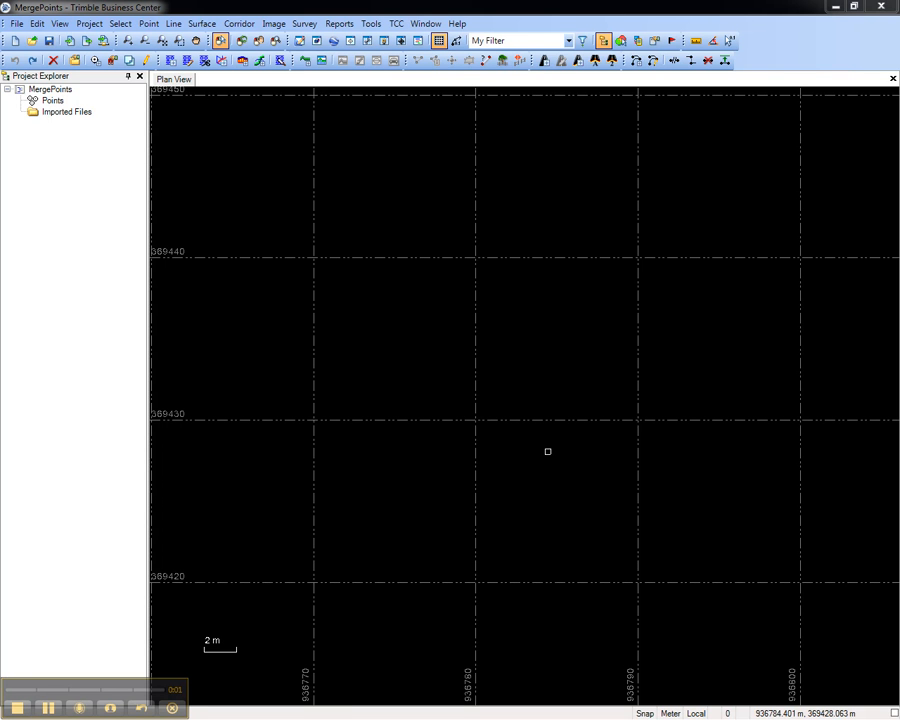
# Step: Start importing the two T01 receiver files and the F 408 data sheet from the MergePoints folder
pyautogui.click(94, 60)
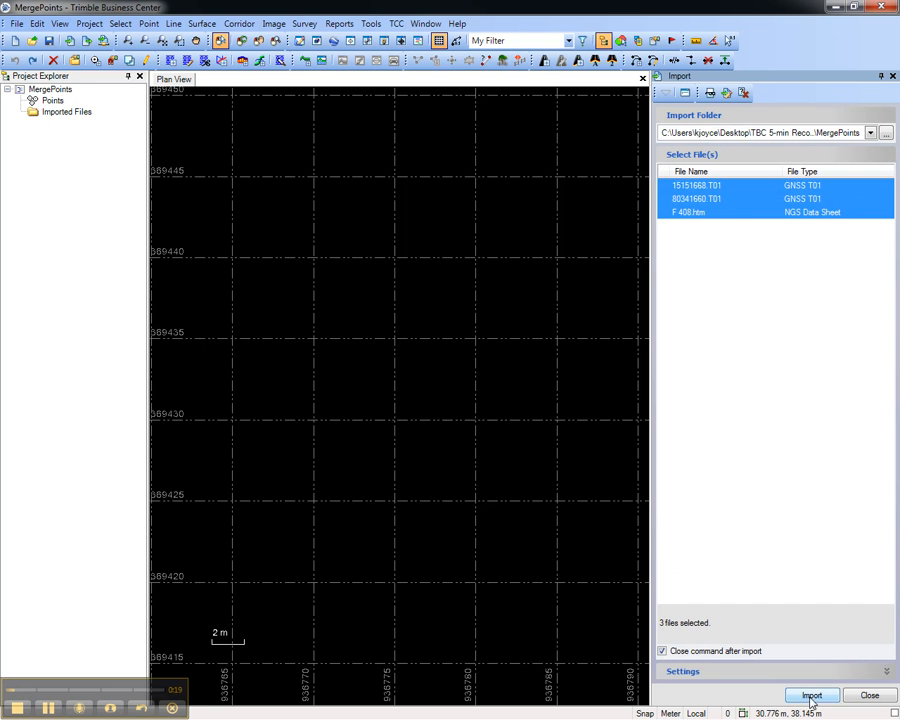
# Step: Import the three files and accept the raw data check-in for both F408 occupations
pyautogui.click(811, 695)
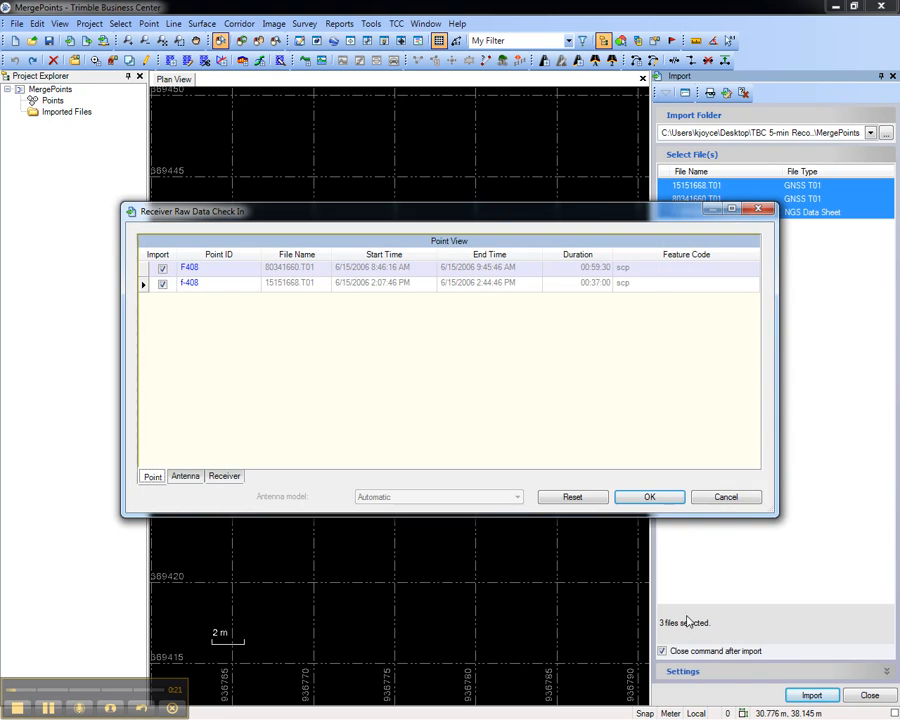
pyautogui.click(649, 497)
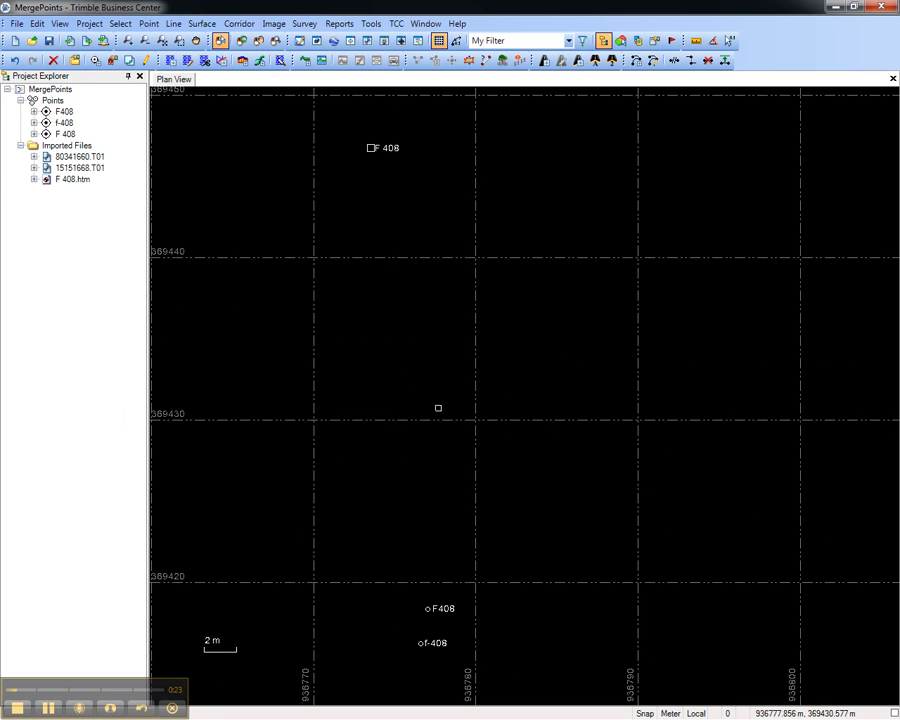
pyautogui.moveTo(437, 402)
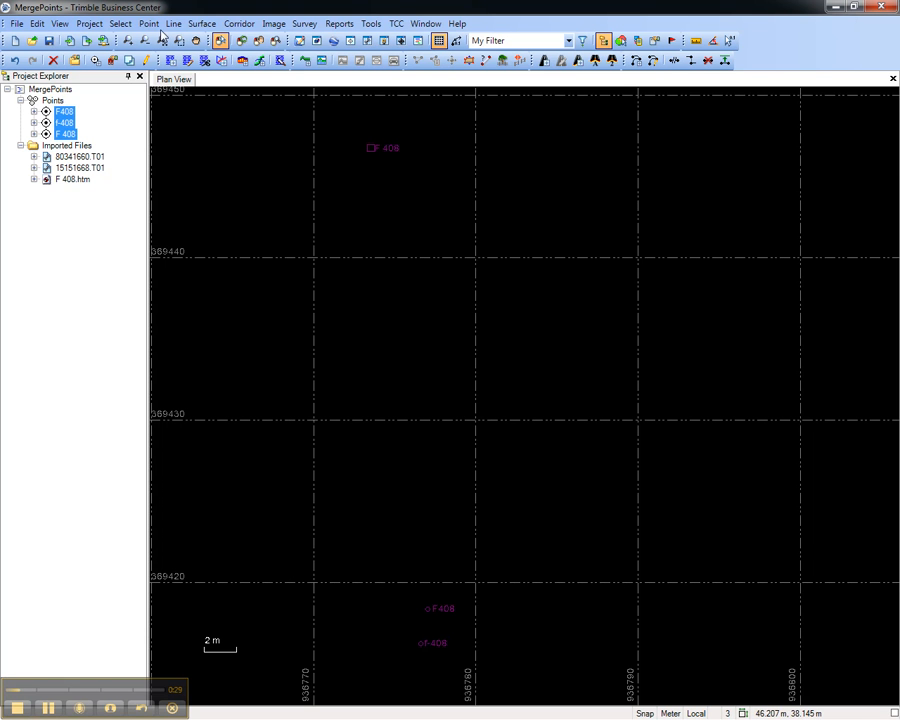
# Step: Merge F408, f-408 and F 408 into one point, keeping F408 as the final point
pyautogui.click(170, 60)
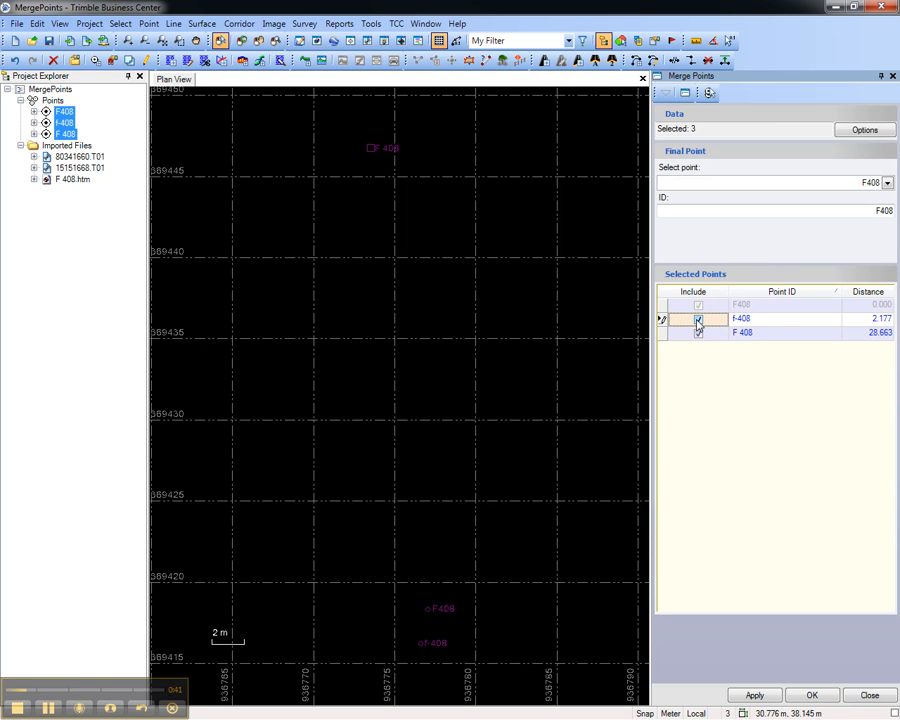
pyautogui.click(699, 319)
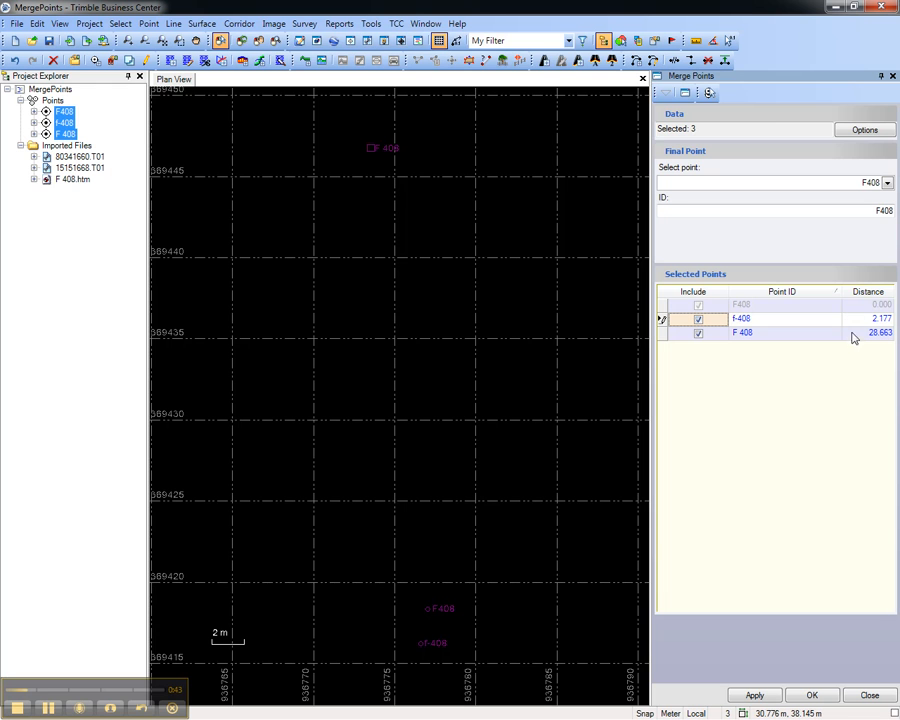
pyautogui.moveTo(767, 389)
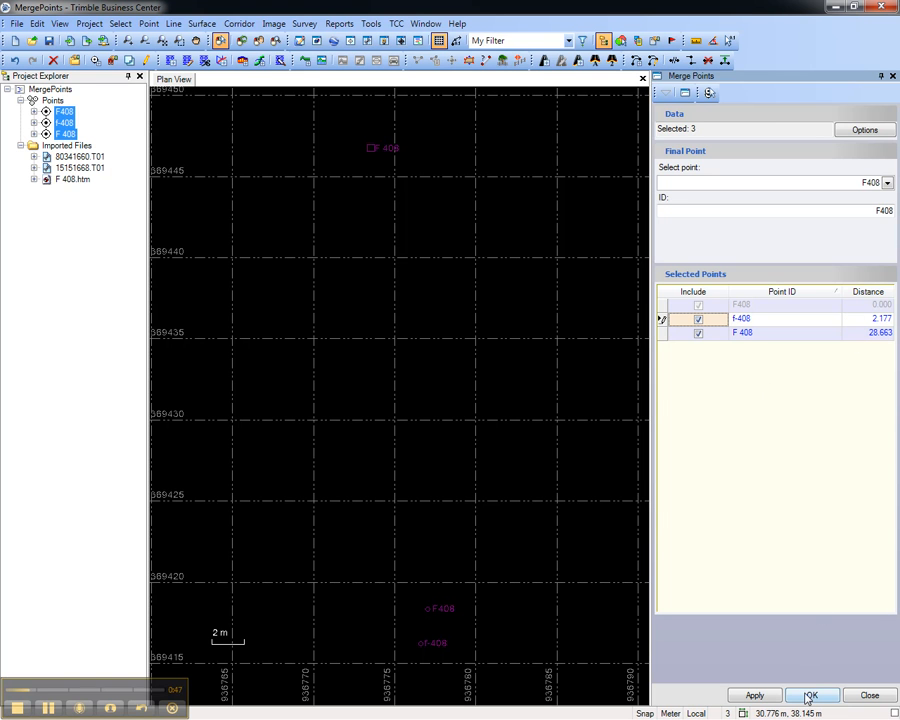
pyautogui.click(810, 695)
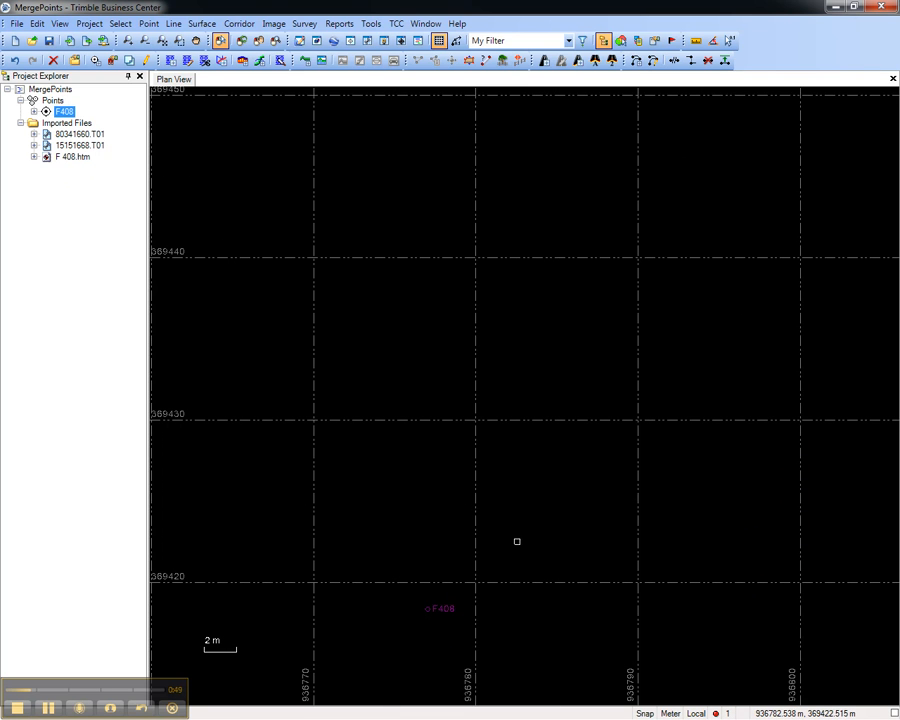
pyautogui.moveTo(518, 533)
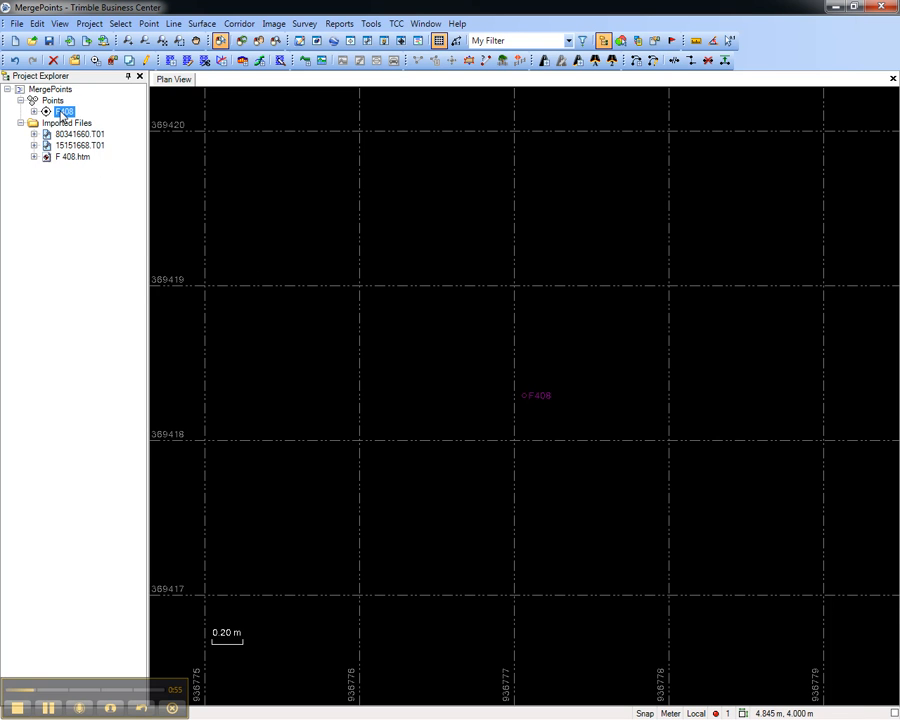
# Step: Run the Point Derivation Report for F408 from its Project Explorer context menu
pyautogui.rightClick(62, 111)
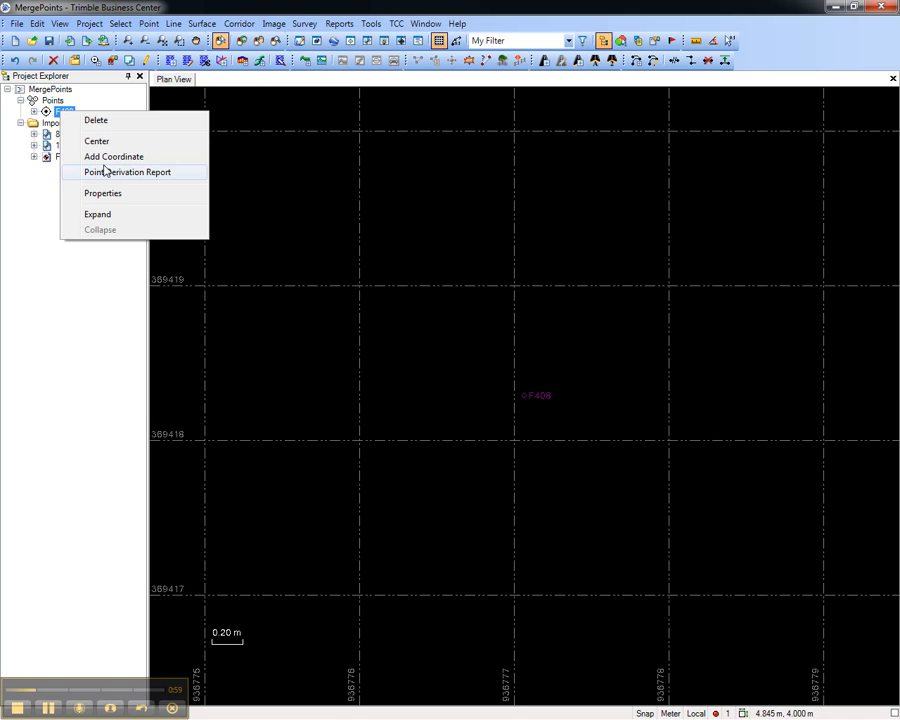
pyautogui.click(127, 172)
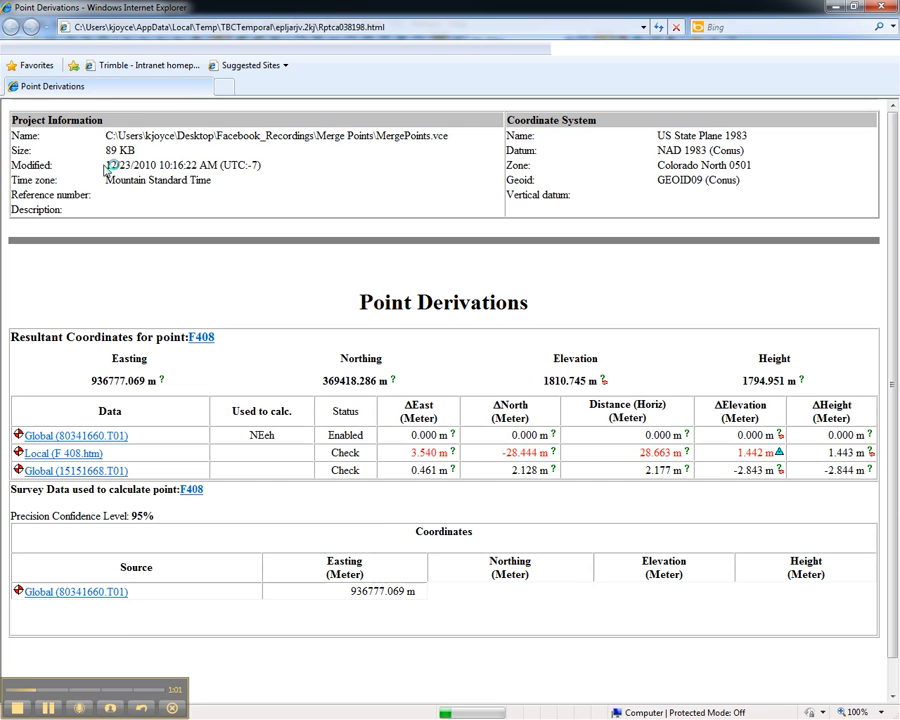